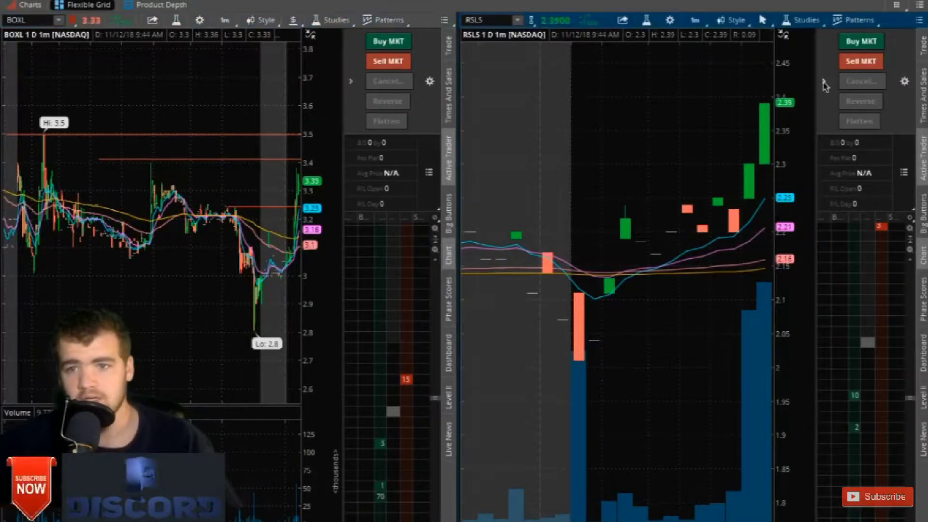
mouse_move(764, 199)
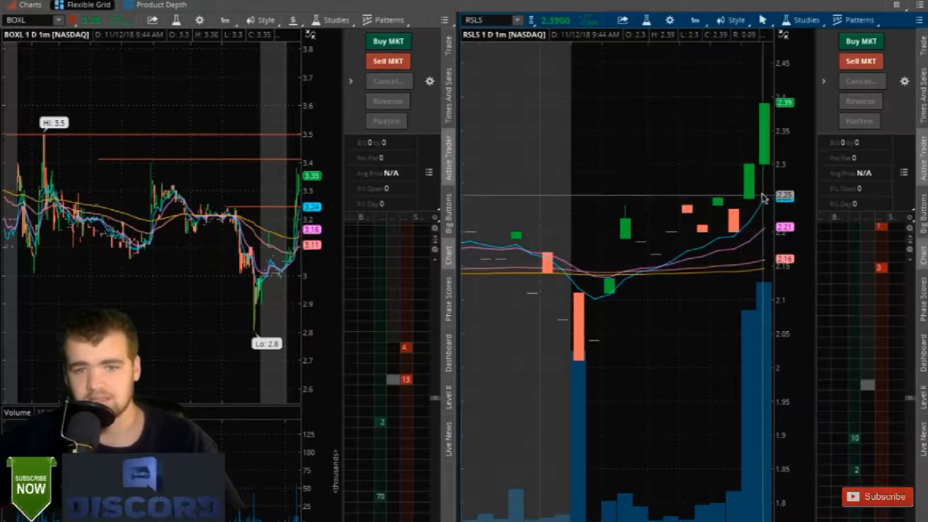
mouse_move(763, 147)
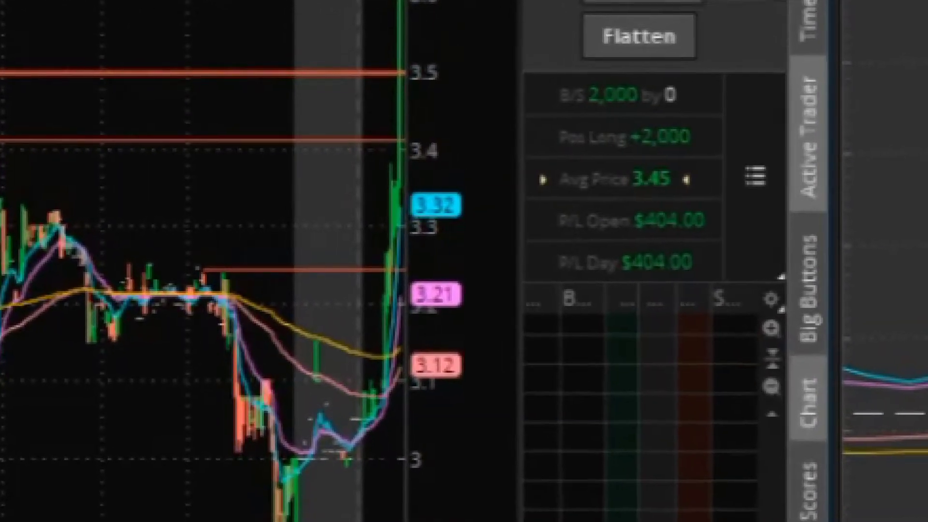
- Flatten the 2,000-share BOXL long position, locking in $420 day profit
left_click(639, 35)
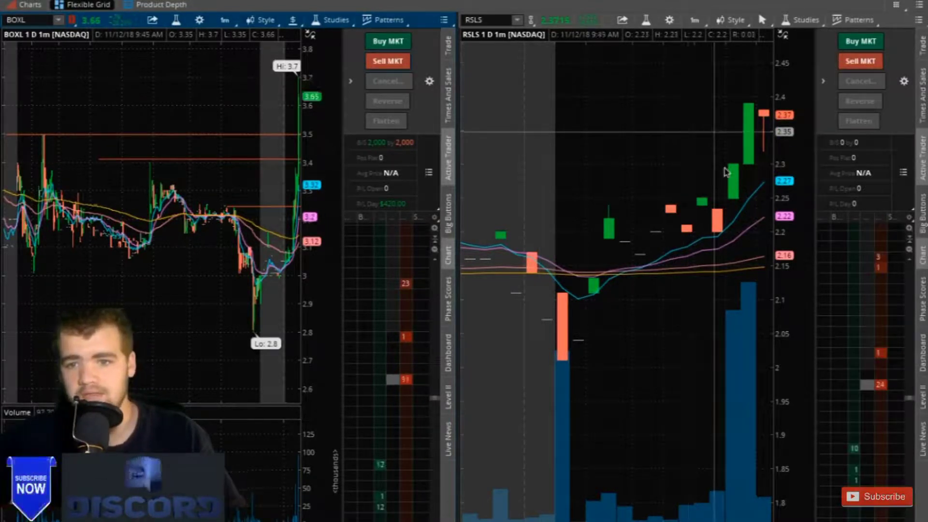
mouse_move(767, 151)
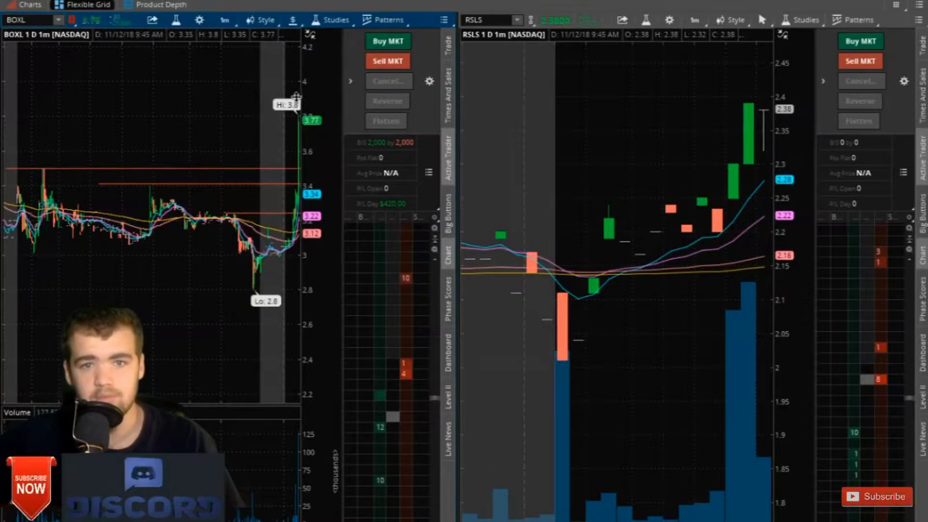
mouse_move(758, 141)
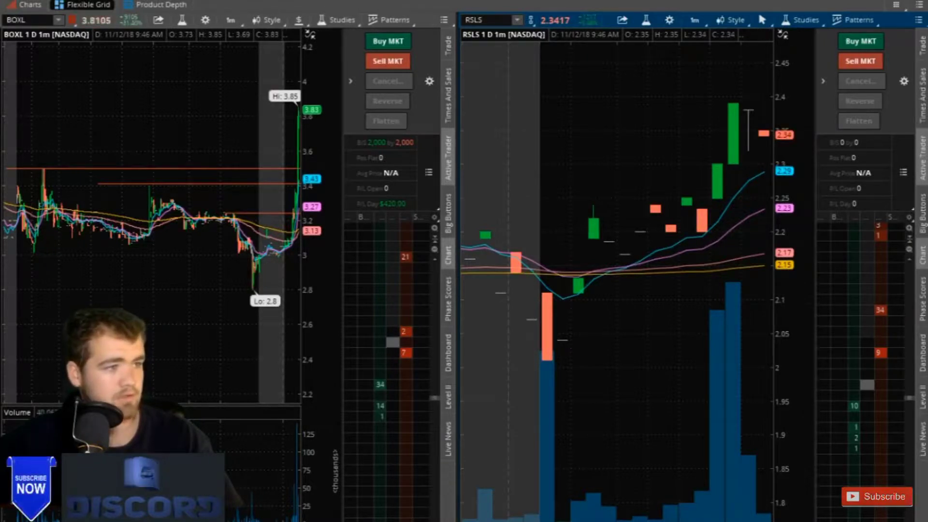
mouse_move(573, 337)
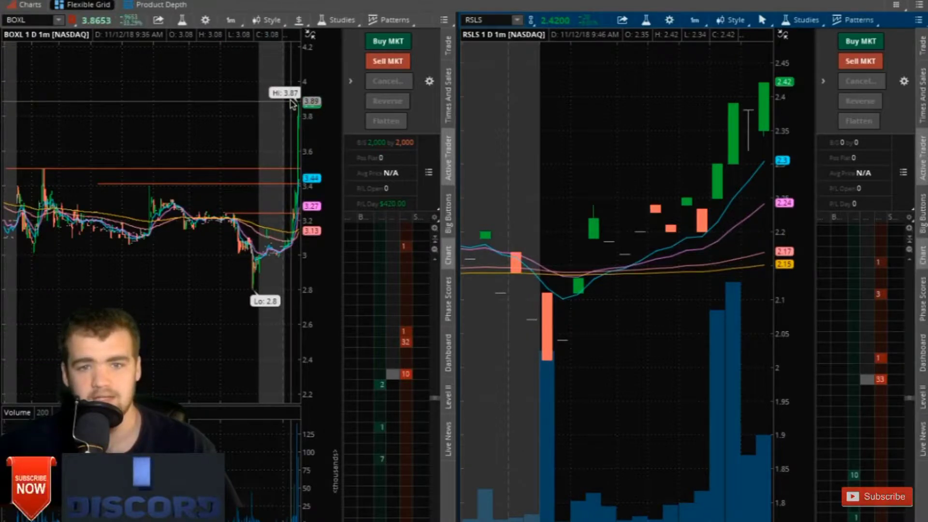
mouse_move(709, 152)
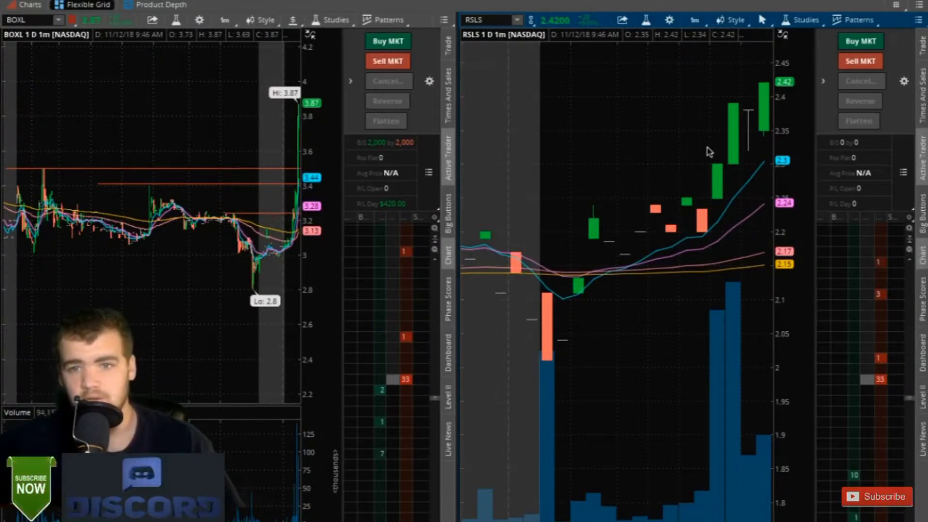
mouse_move(748, 150)
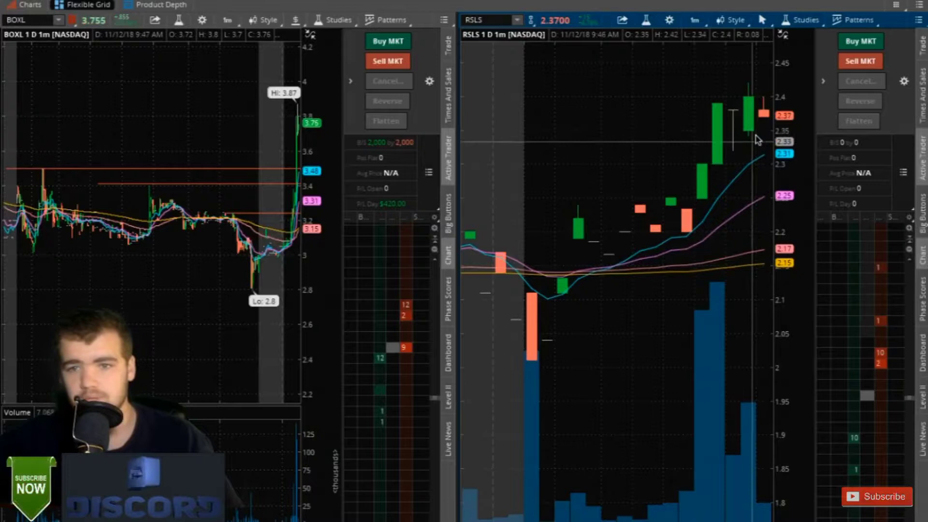
mouse_move(756, 155)
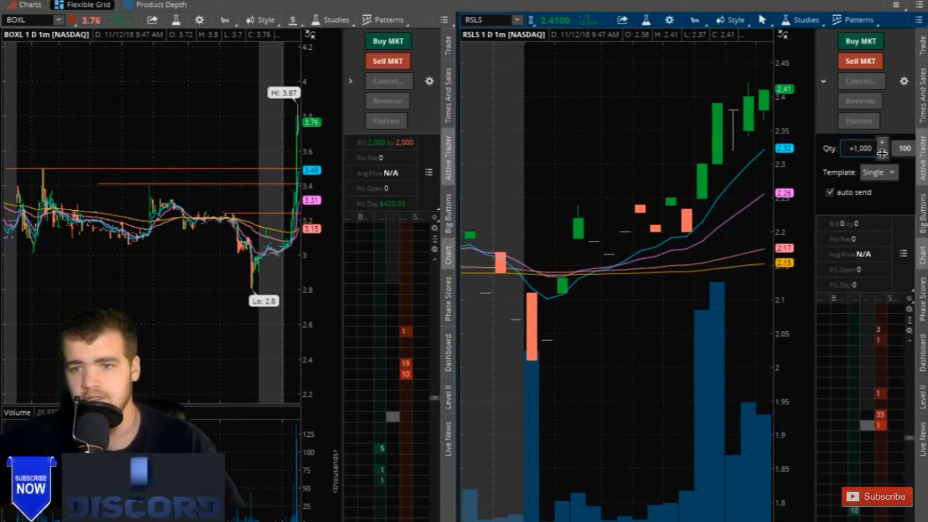
mouse_move(861, 41)
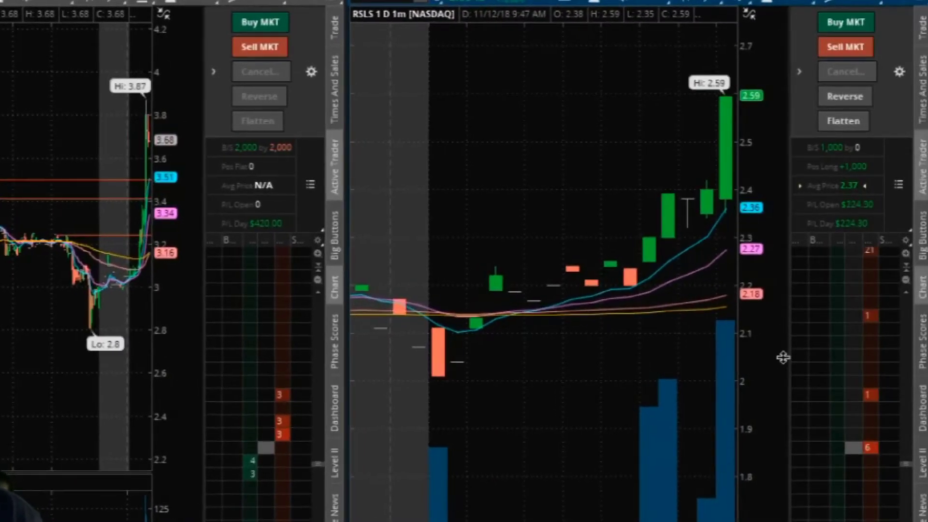
mouse_move(845, 45)
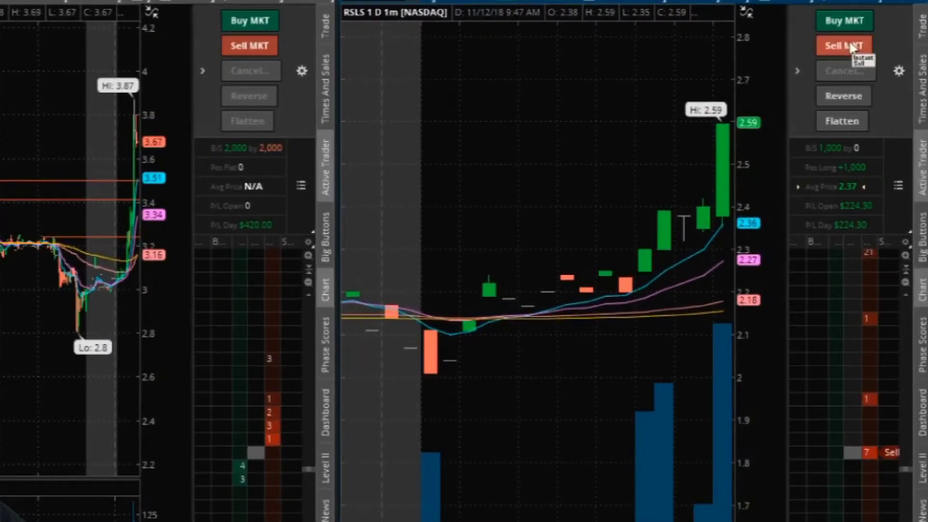